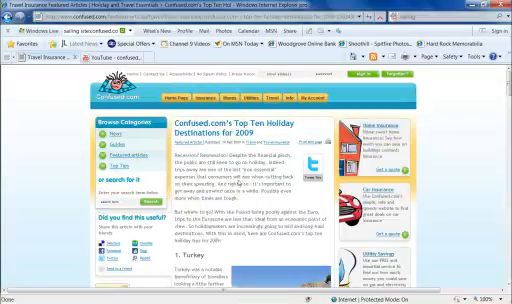
scroll(down, 3)
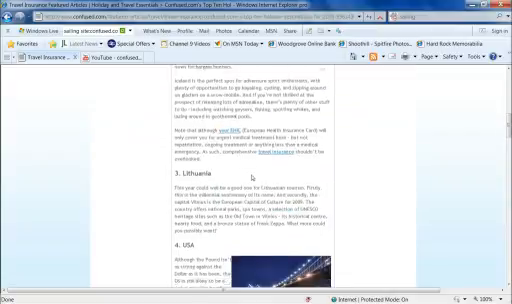
scroll(down, 3)
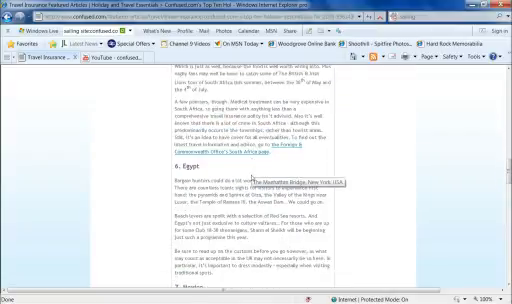